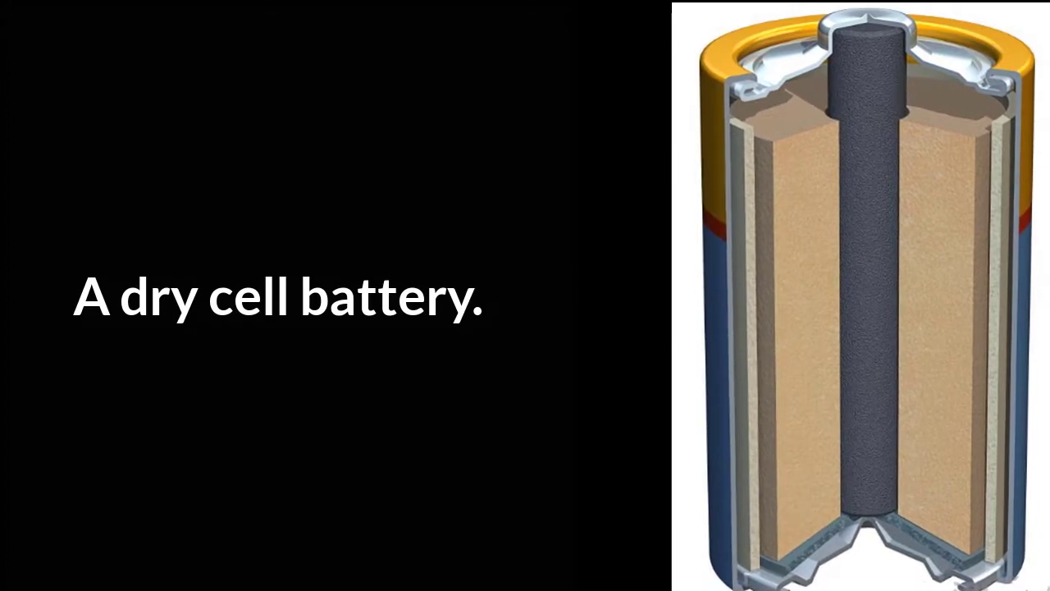
key("Right")
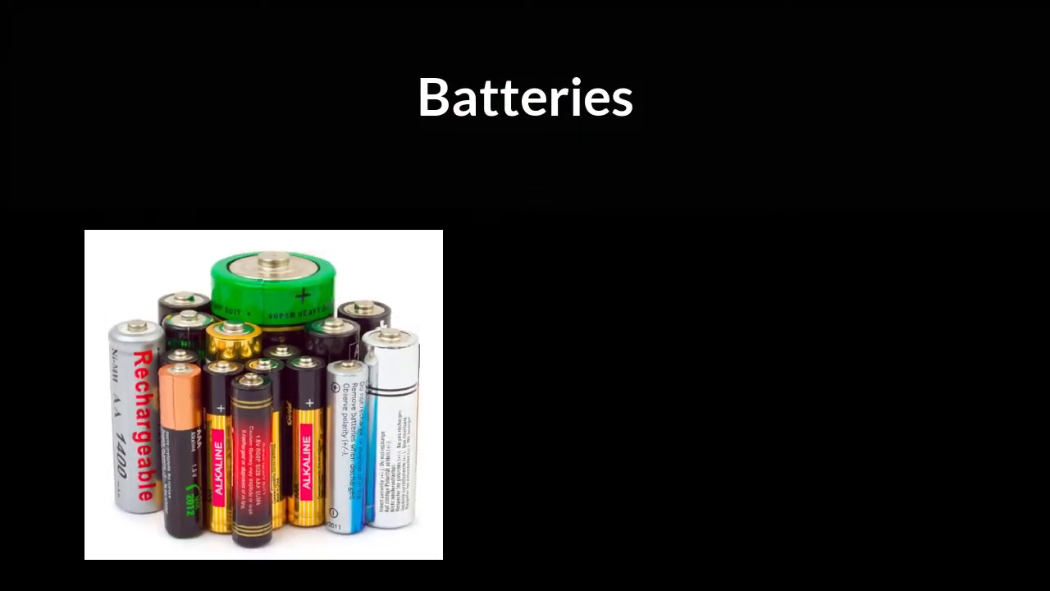